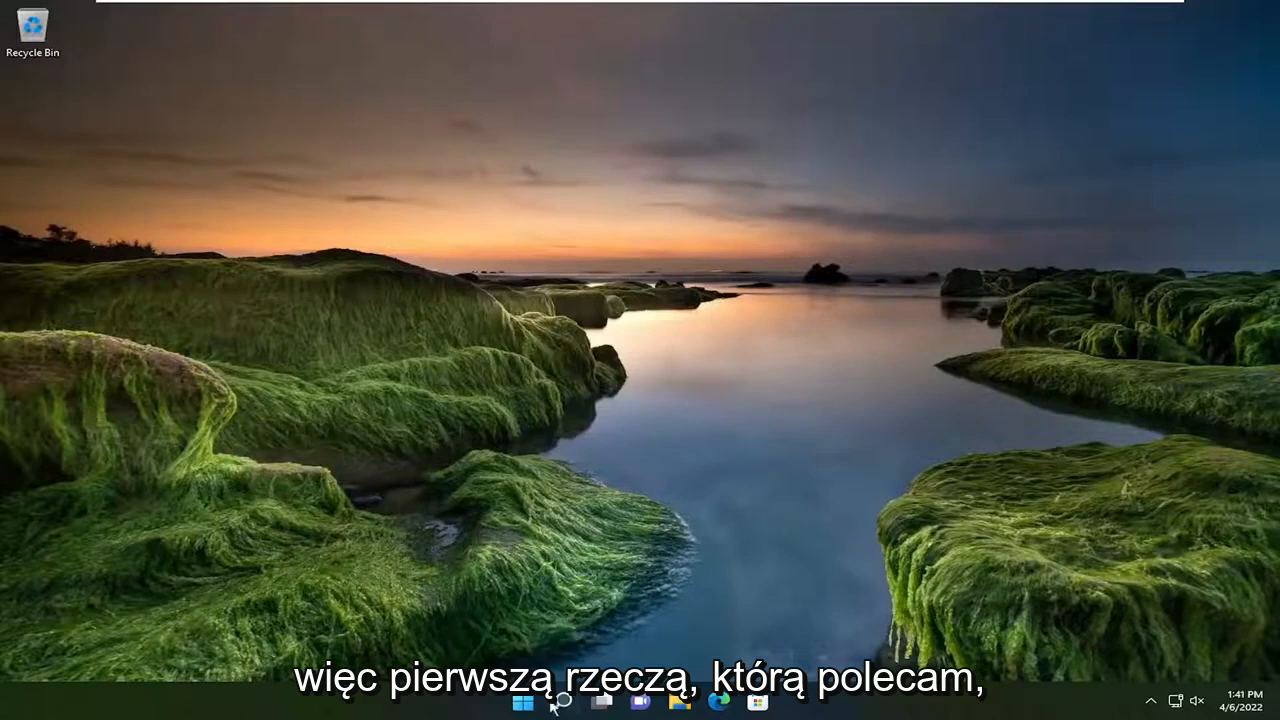
Search Windows for 'device manager' and launch Device Manager
left_click(561, 701)
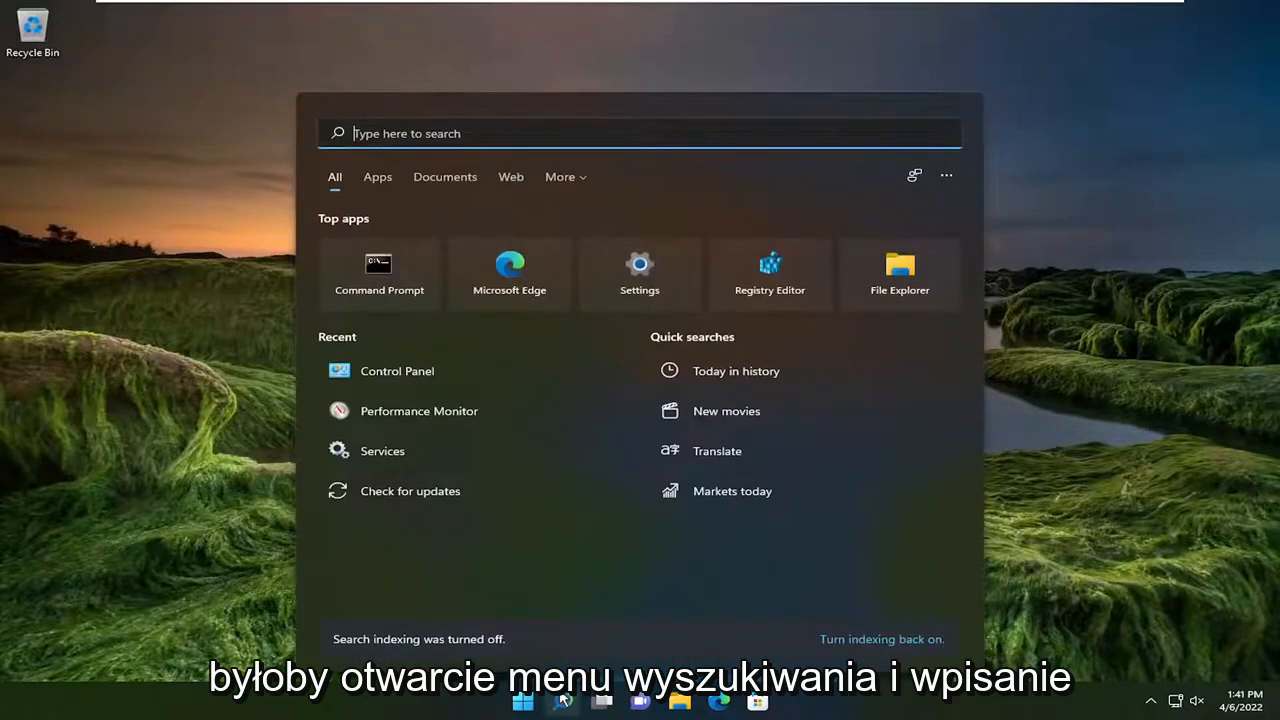
type("device manager")
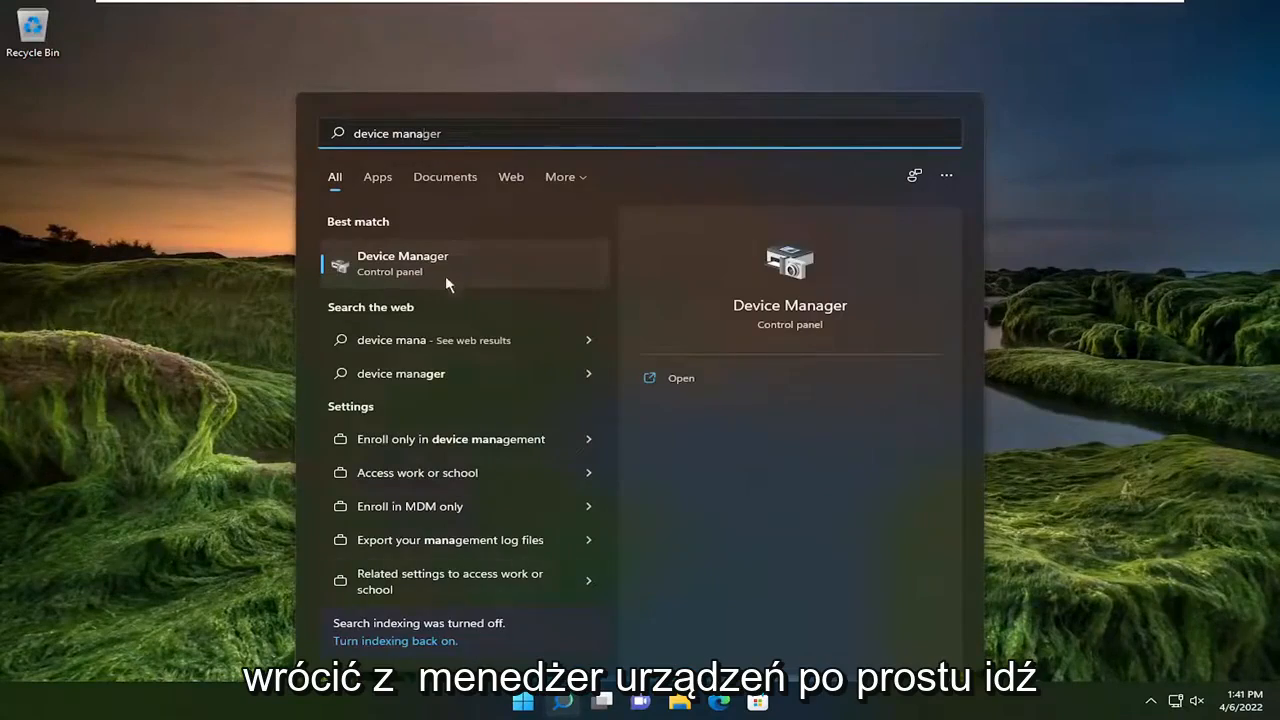
left_click(402, 263)
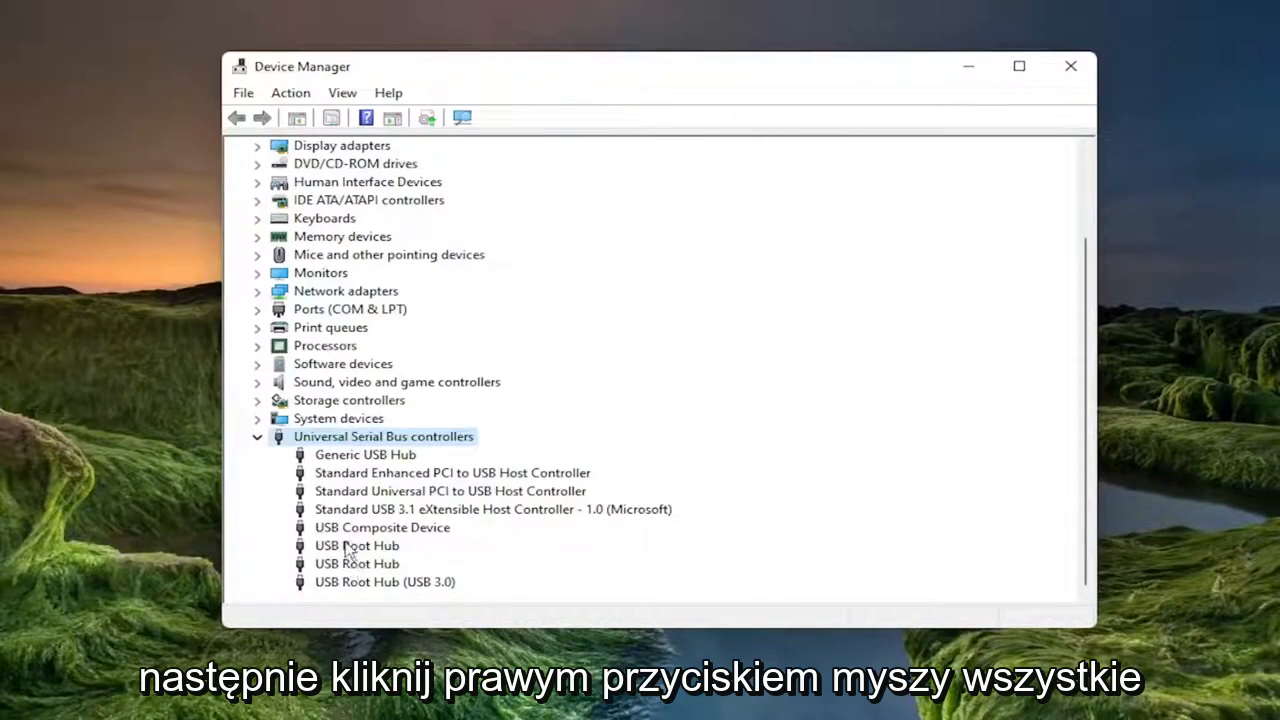
Show the context menu for Generic USB Hub under Universal Serial Bus controllers
right_click(364, 454)
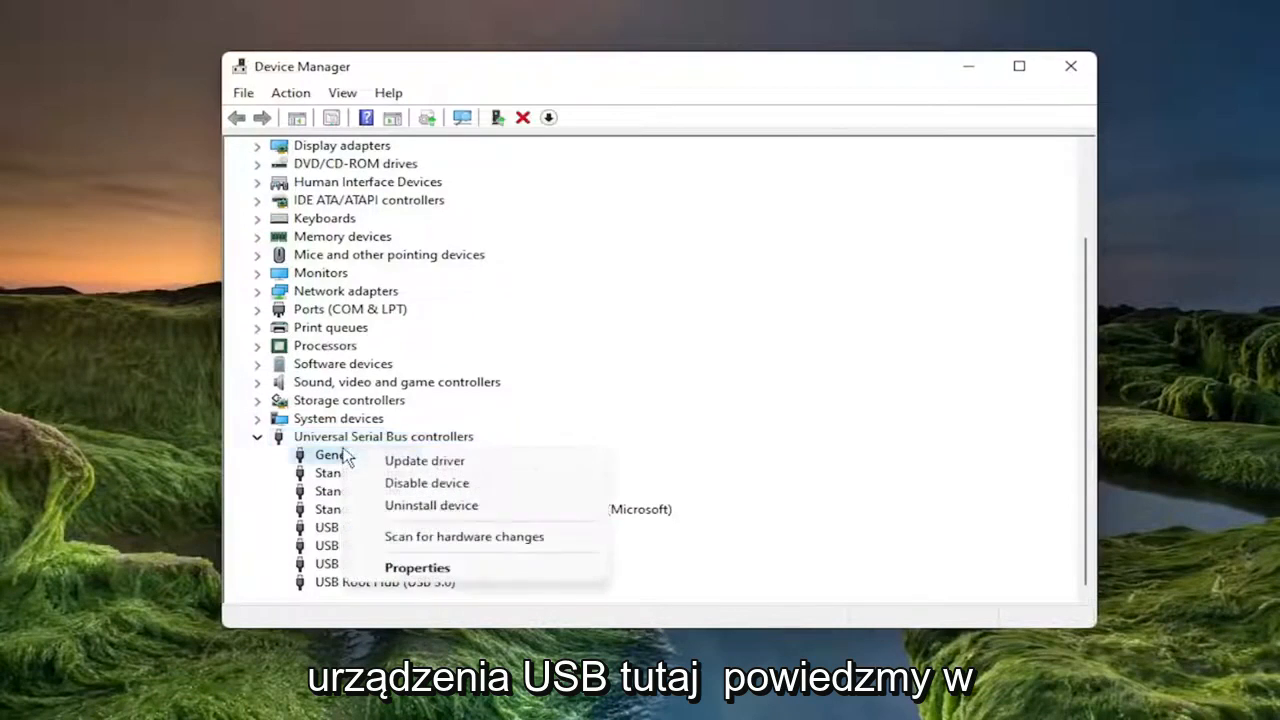
Update Generic USB Hub by picking the Generic USB Hub driver from this computer's list
left_click(424, 460)
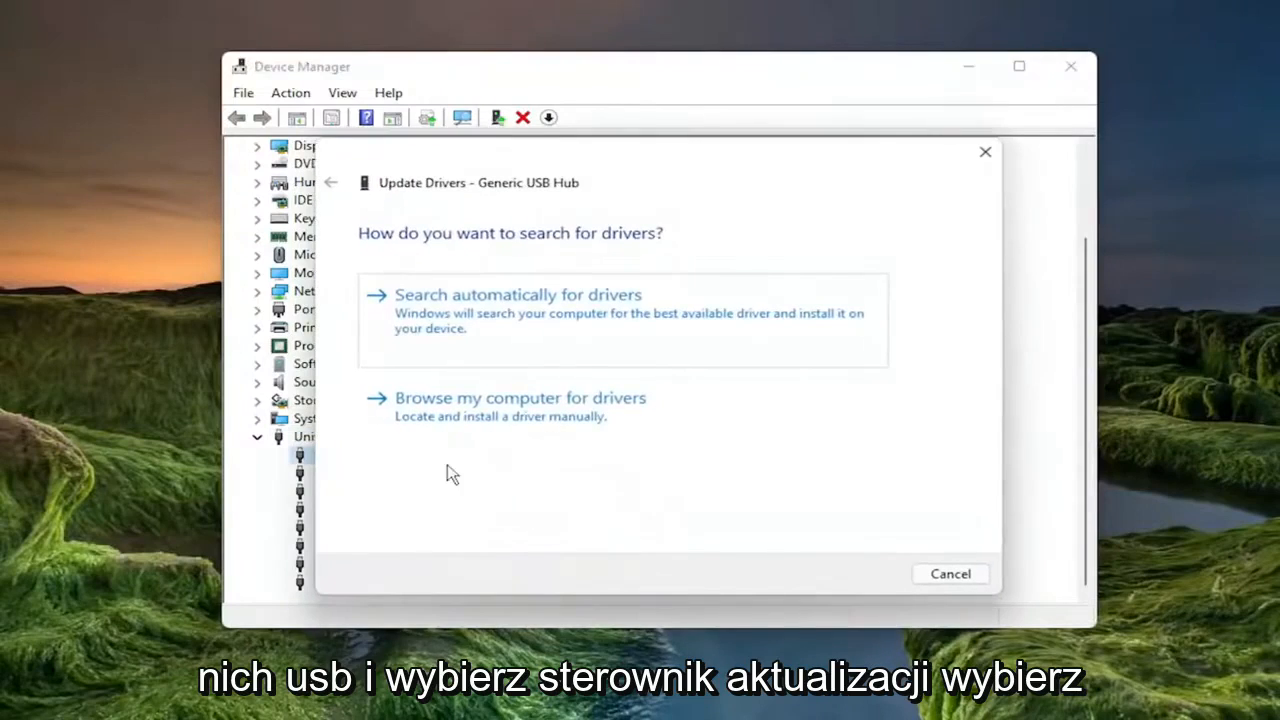
left_click(519, 397)
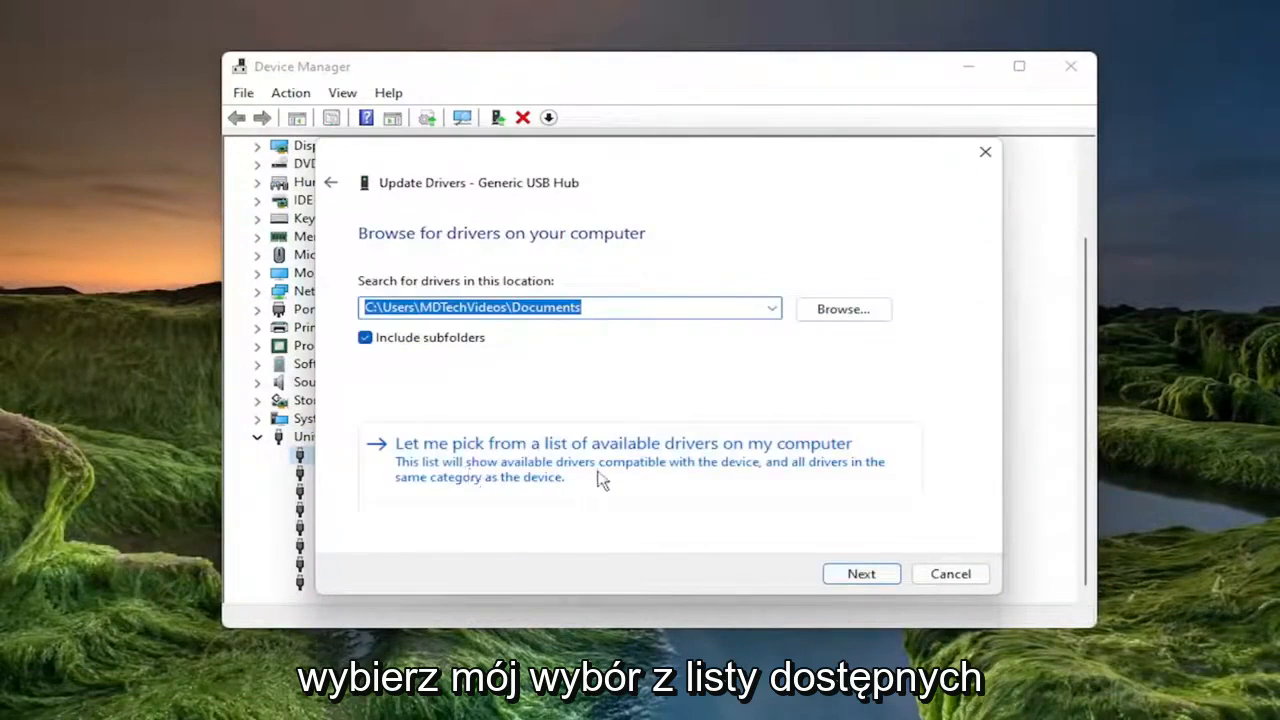
left_click(623, 443)
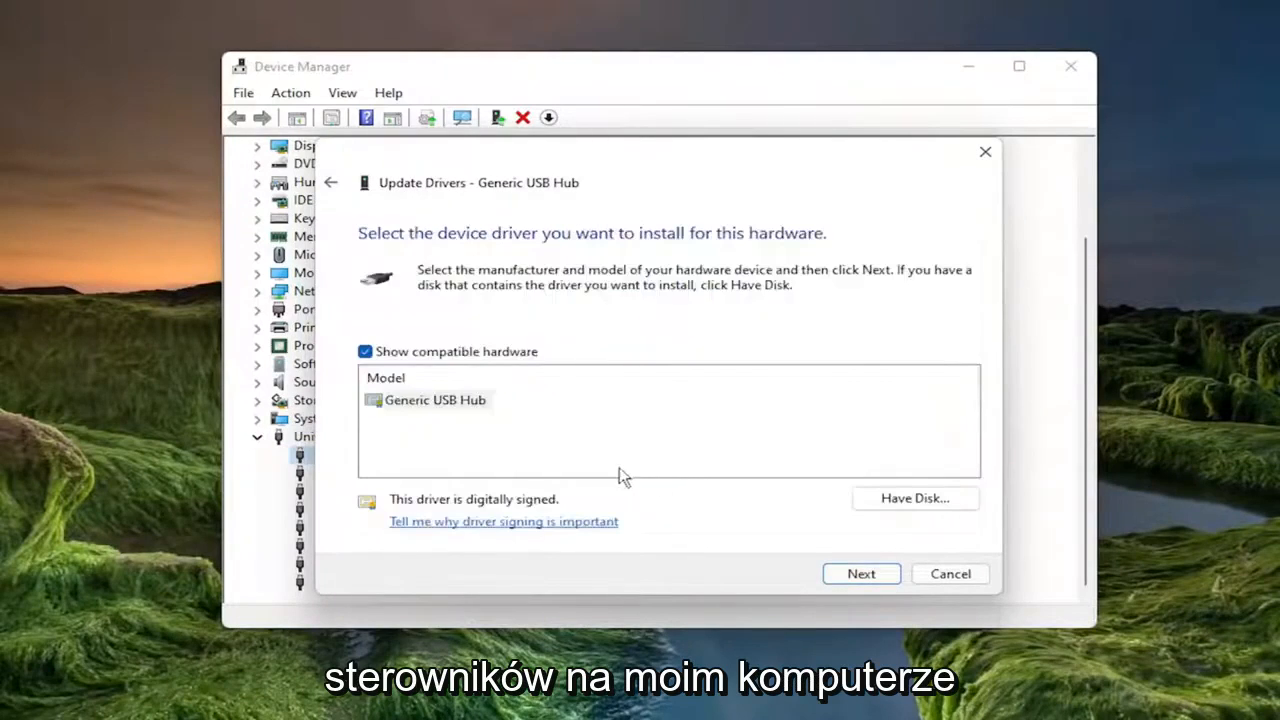
left_click(434, 400)
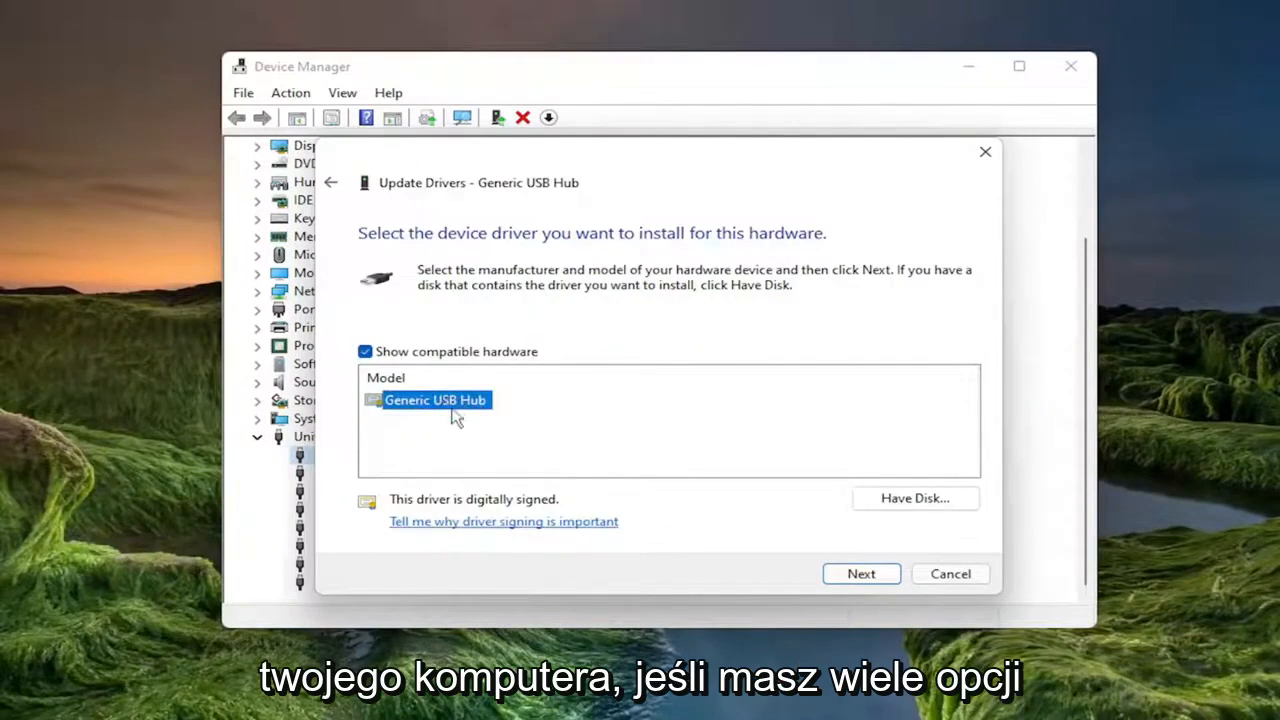
mouse_move(430, 418)
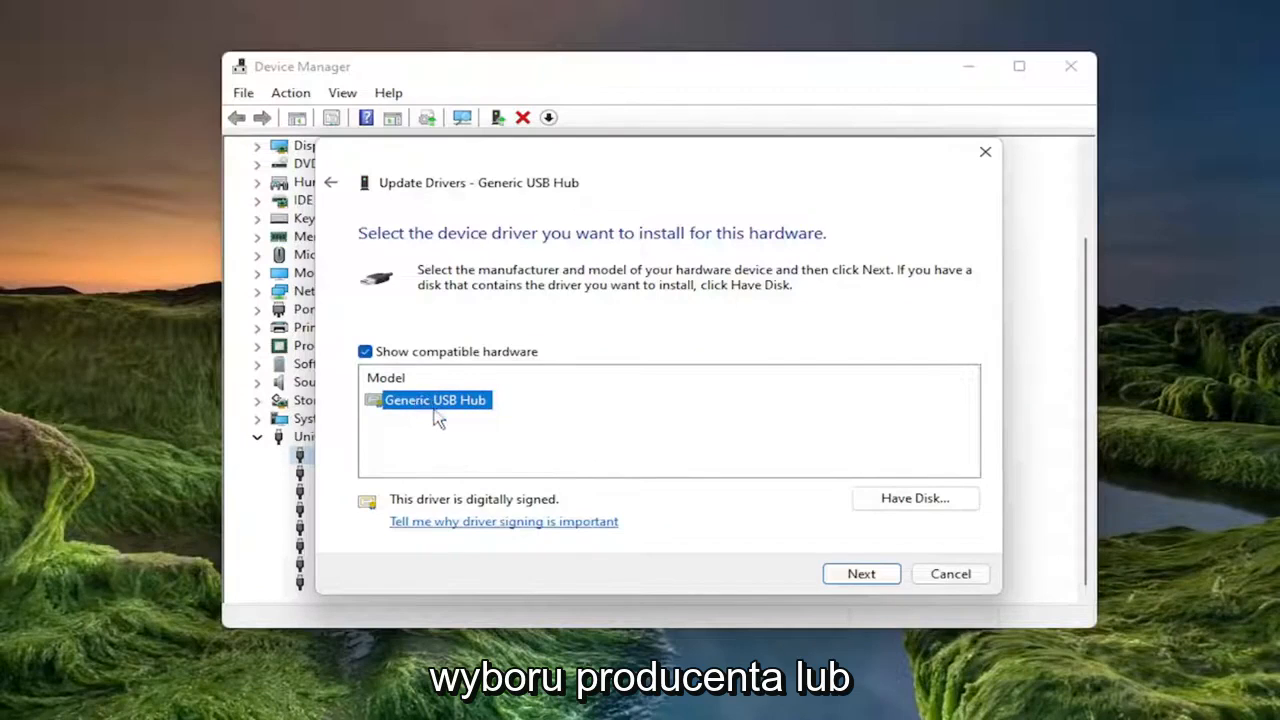
mouse_move(890, 583)
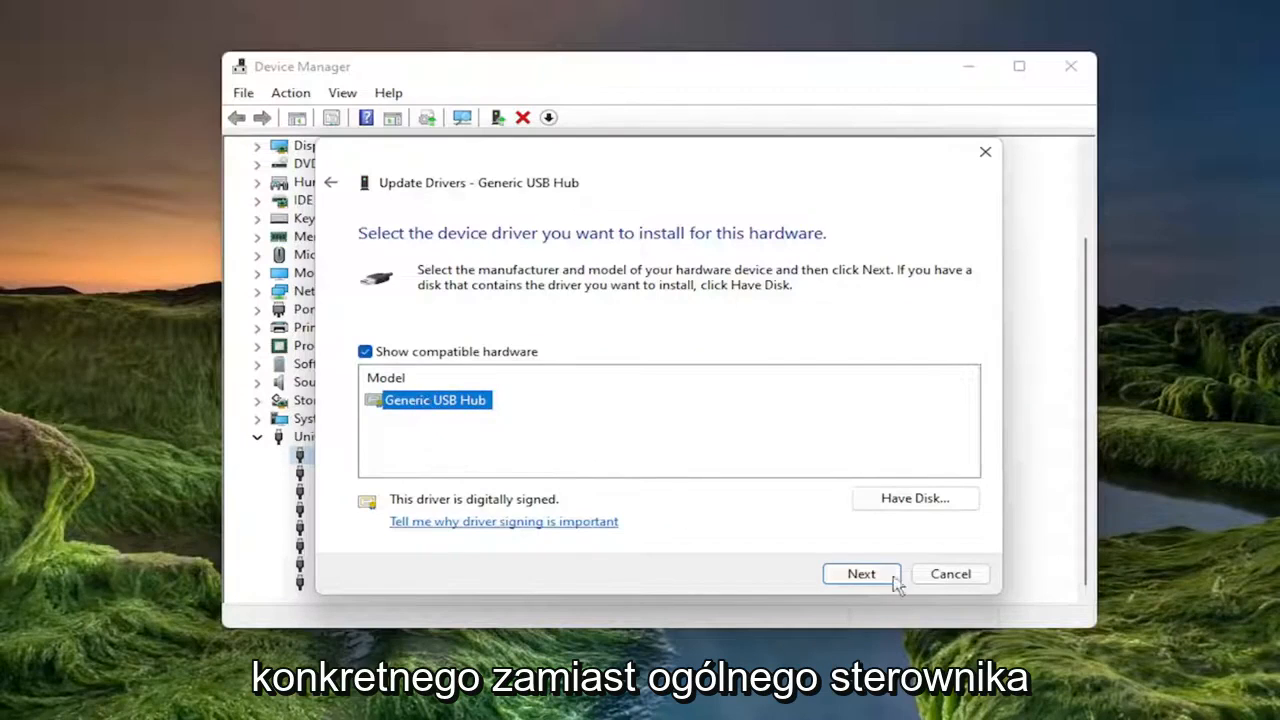
left_click(860, 573)
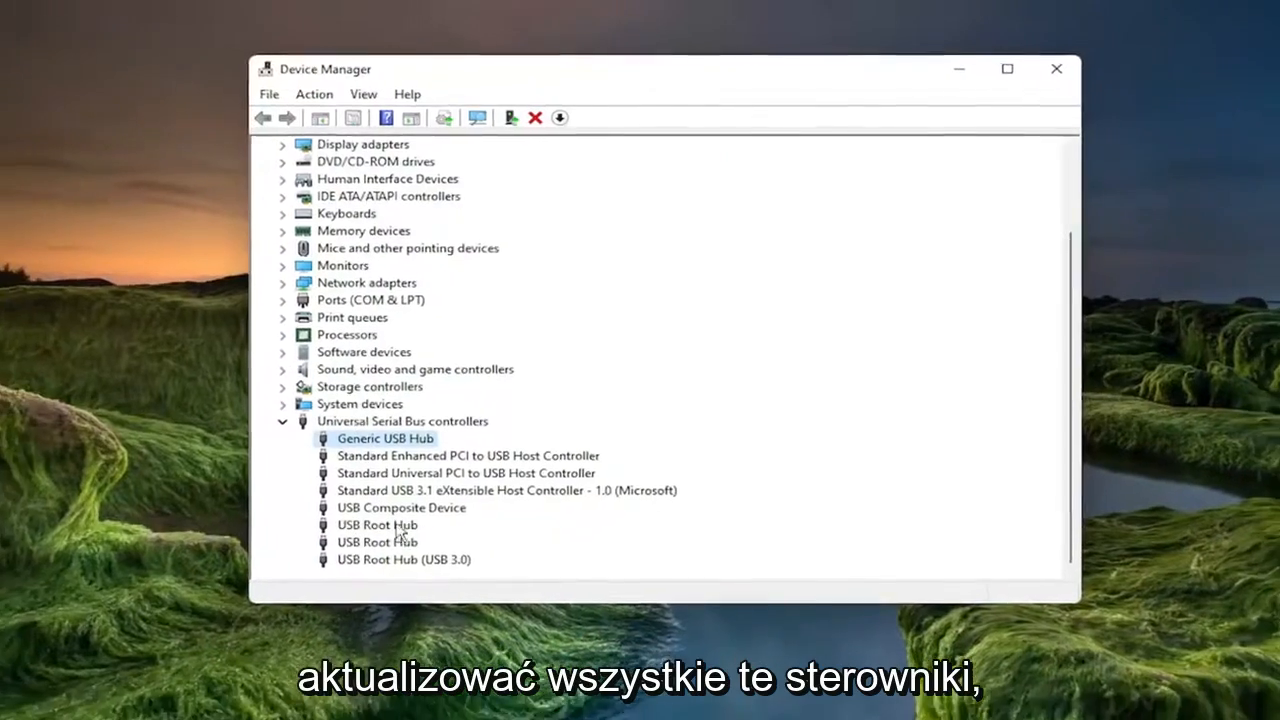
Close Device Manager and restart the PC from the Start button's power menu
left_click(1056, 68)
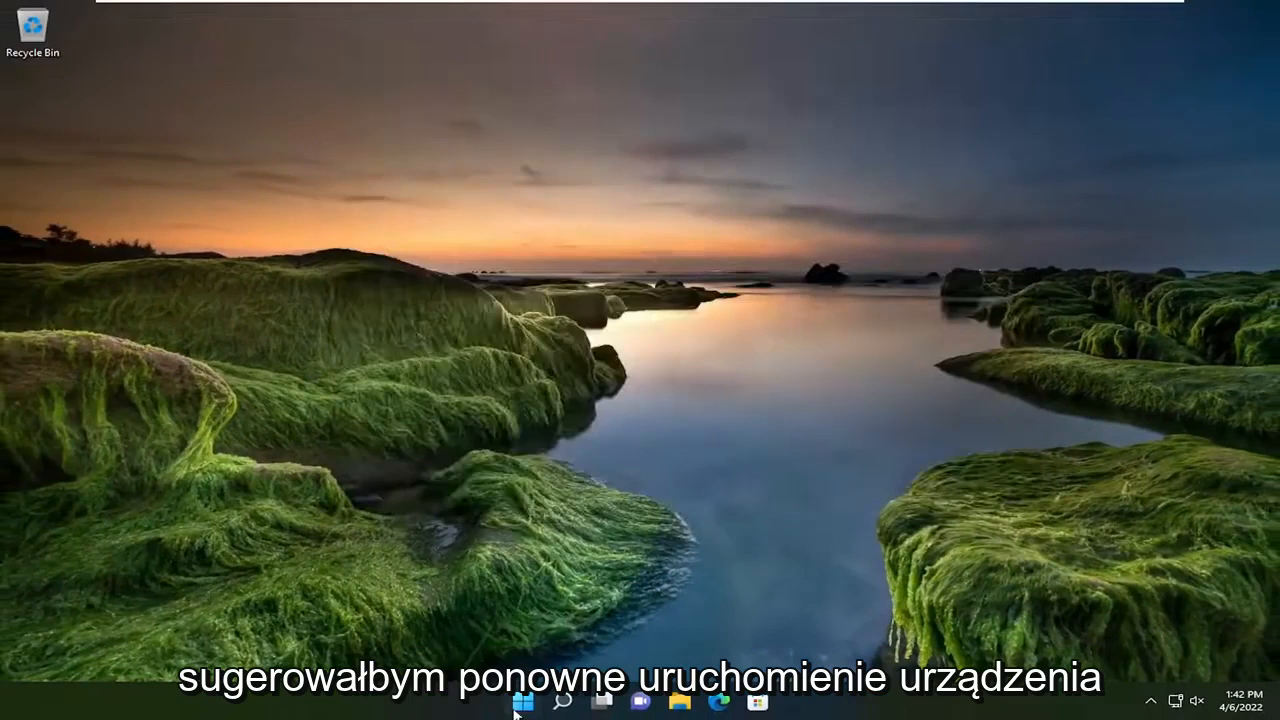
right_click(522, 700)
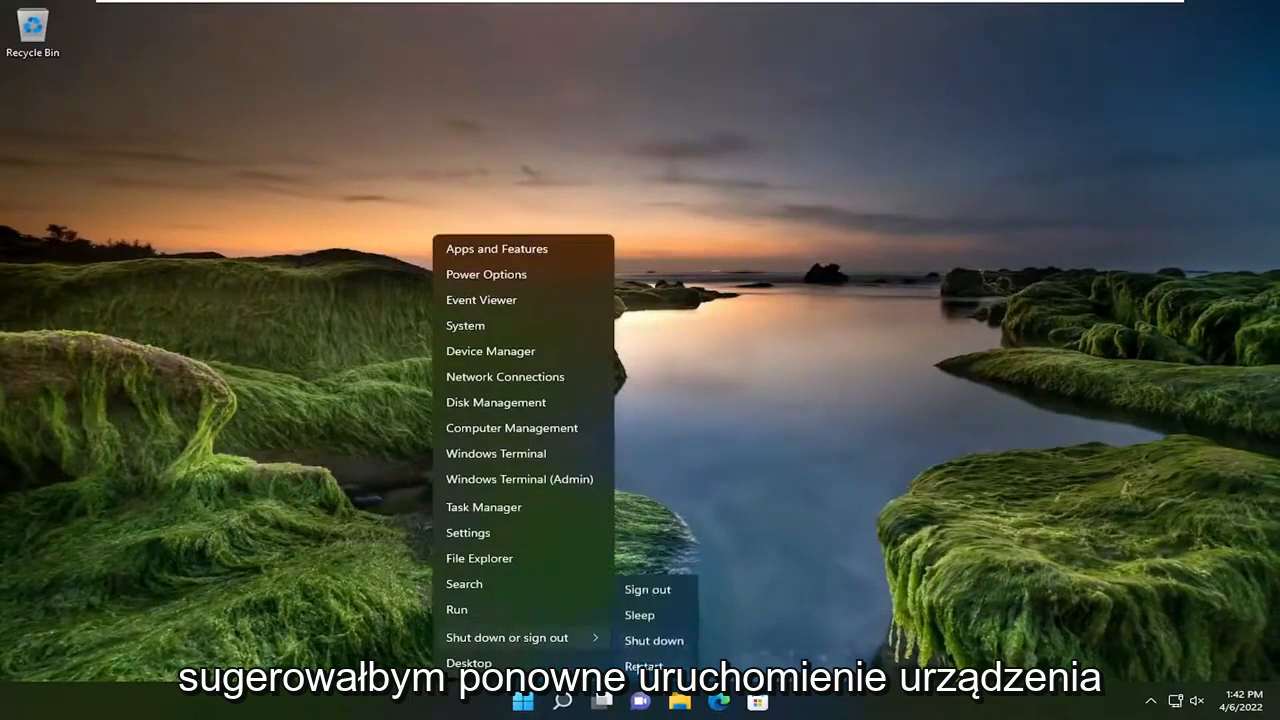
left_click(643, 662)
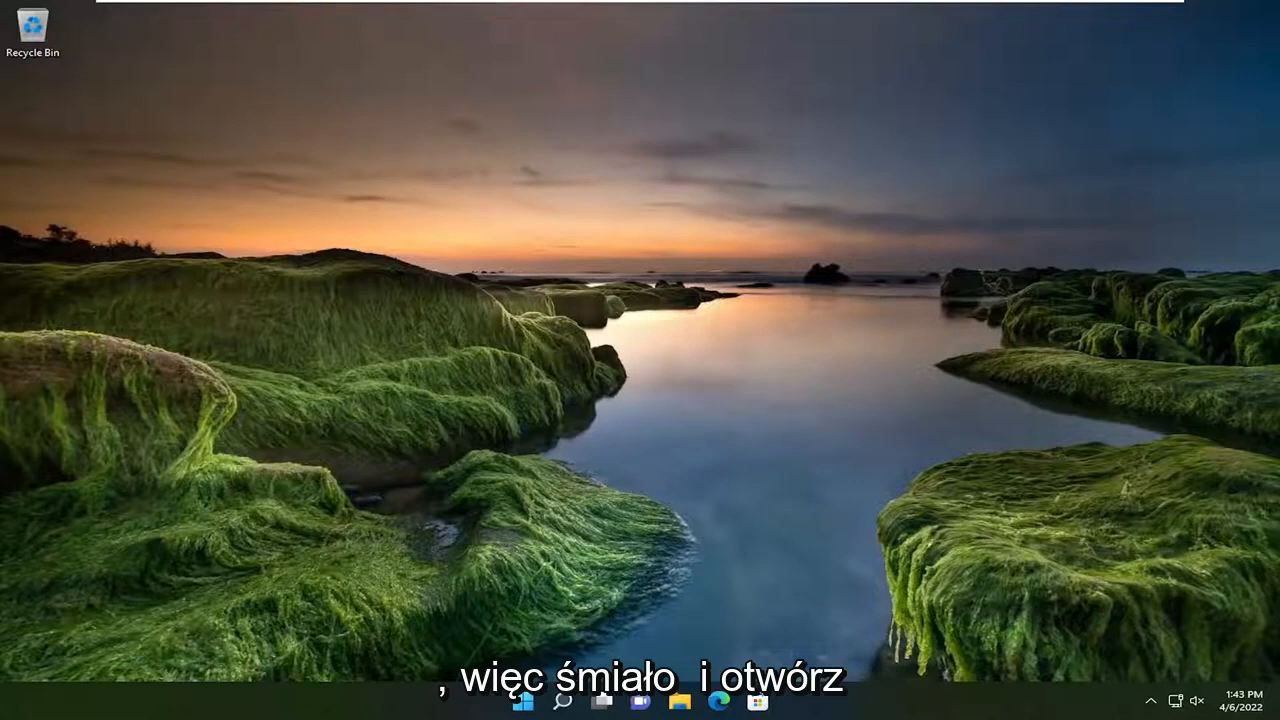
Search 'cmd' and launch Command Prompt as administrator, approving the elevation prompt
left_click(563, 700)
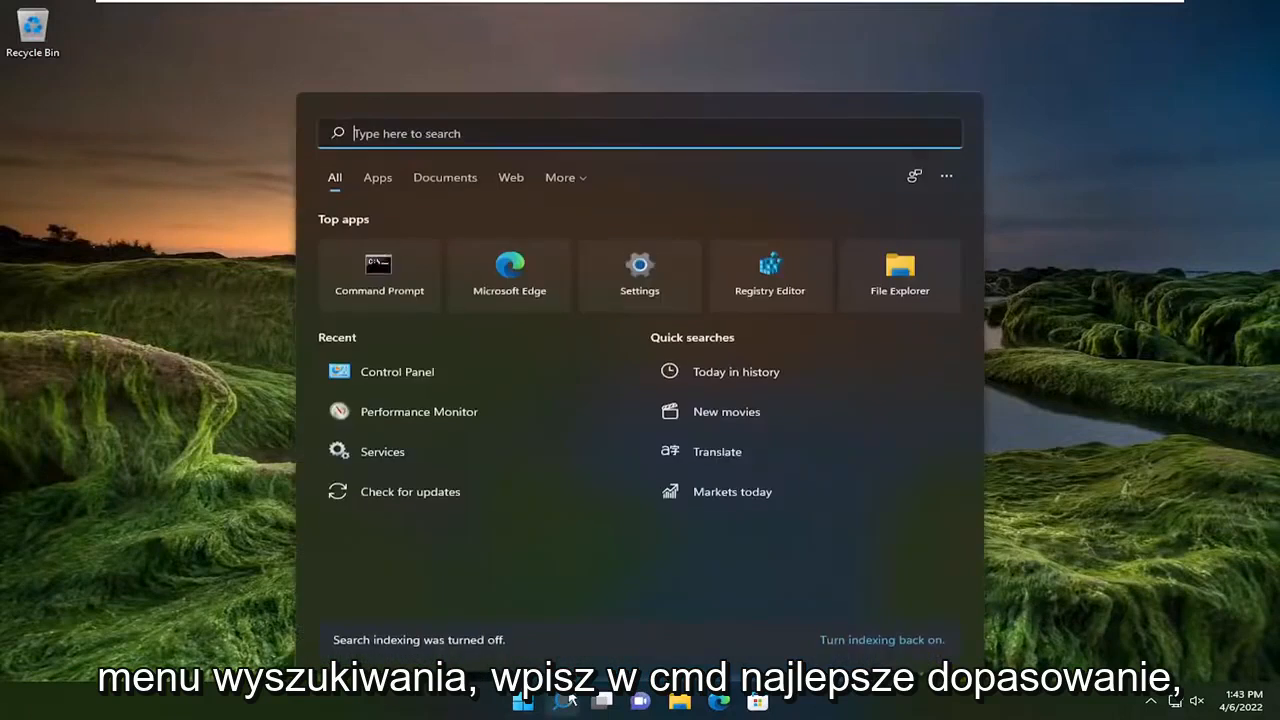
type("cmd")
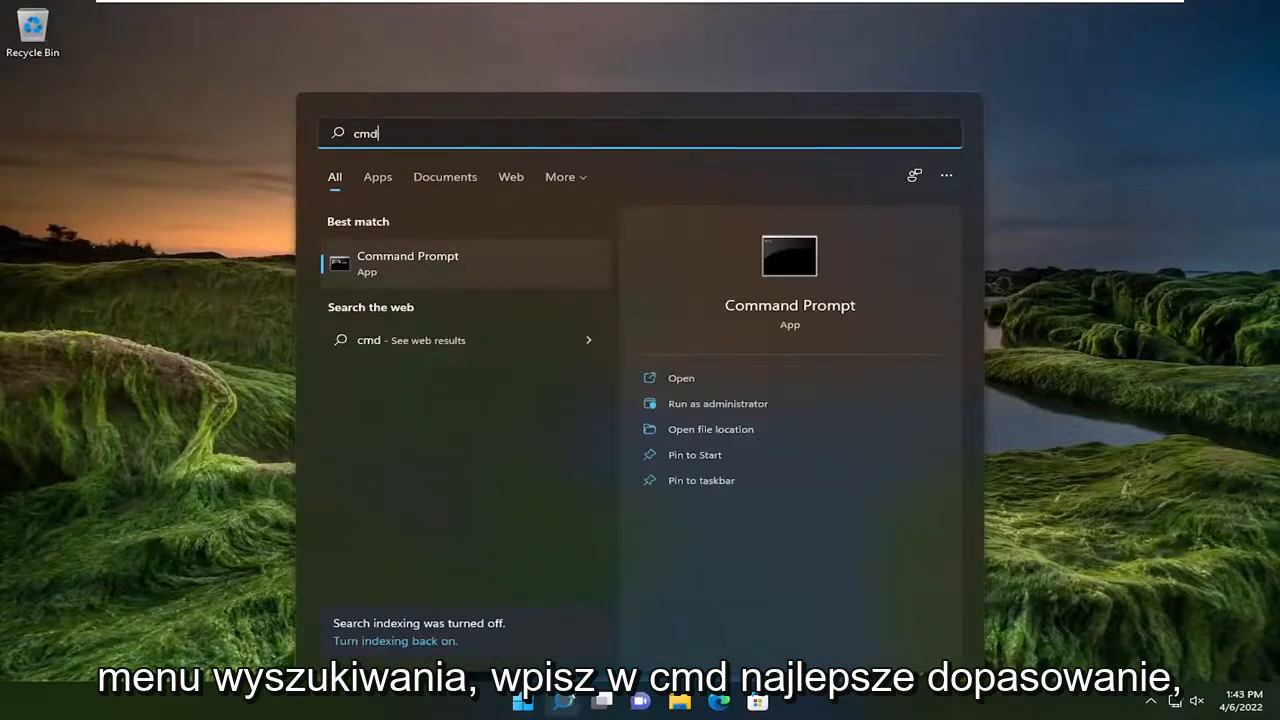
right_click(407, 263)
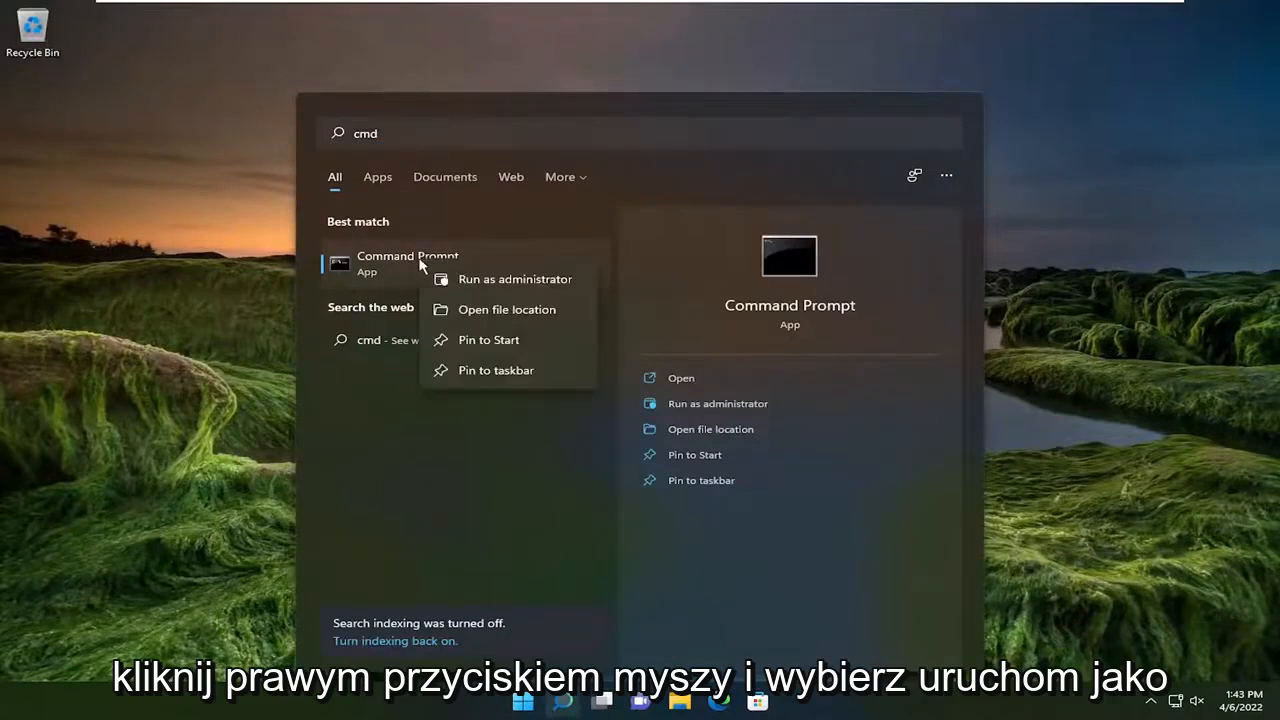
left_click(514, 279)
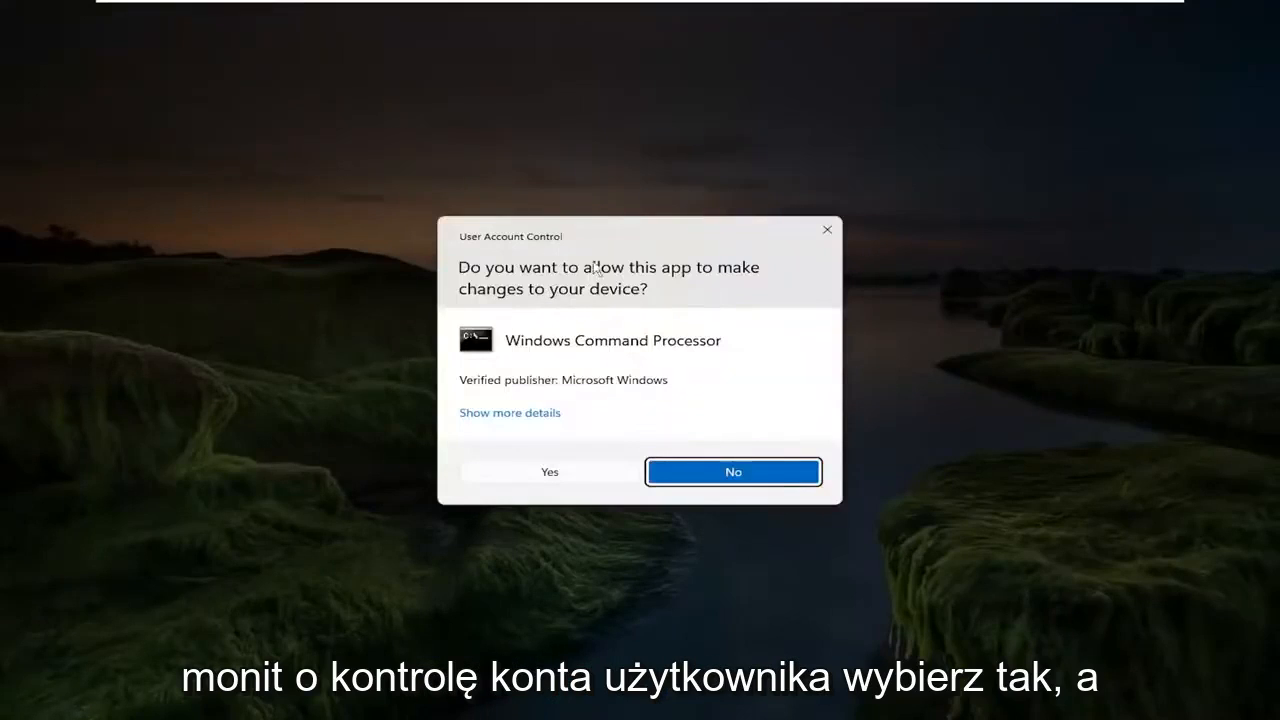
left_click(549, 471)
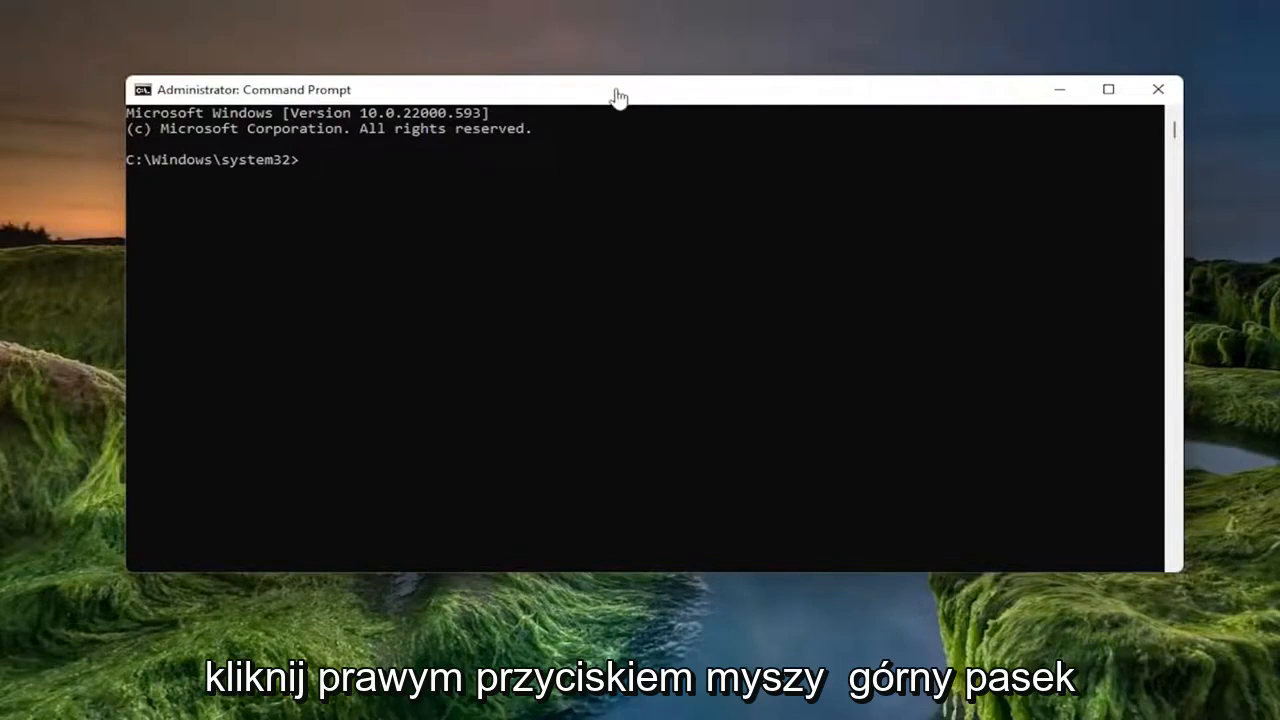
right_click(670, 95)
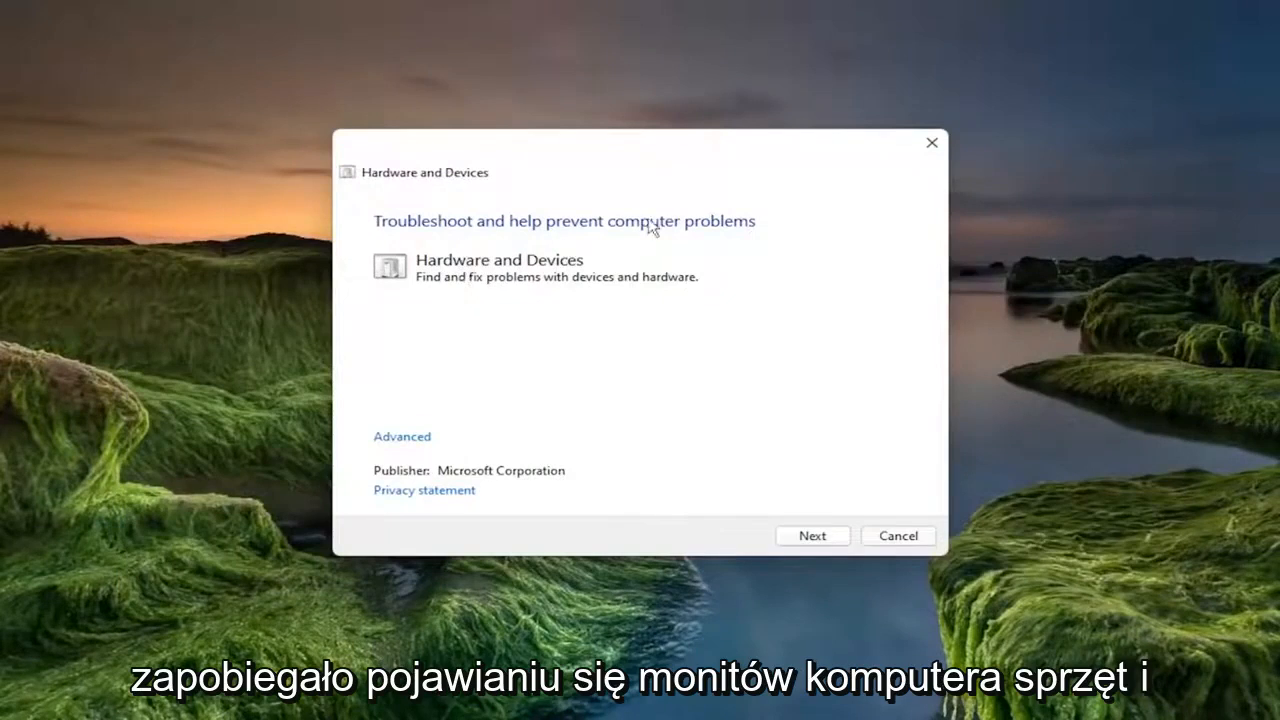
mouse_move(550, 270)
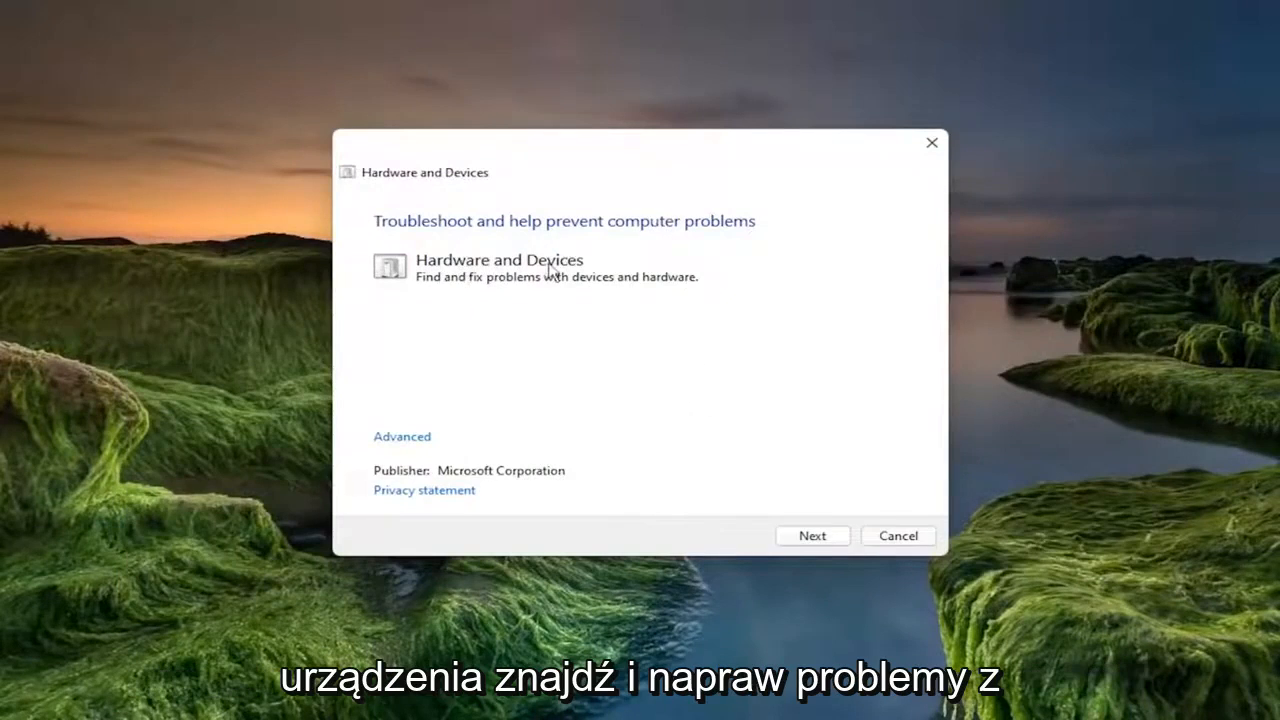
mouse_move(595, 290)
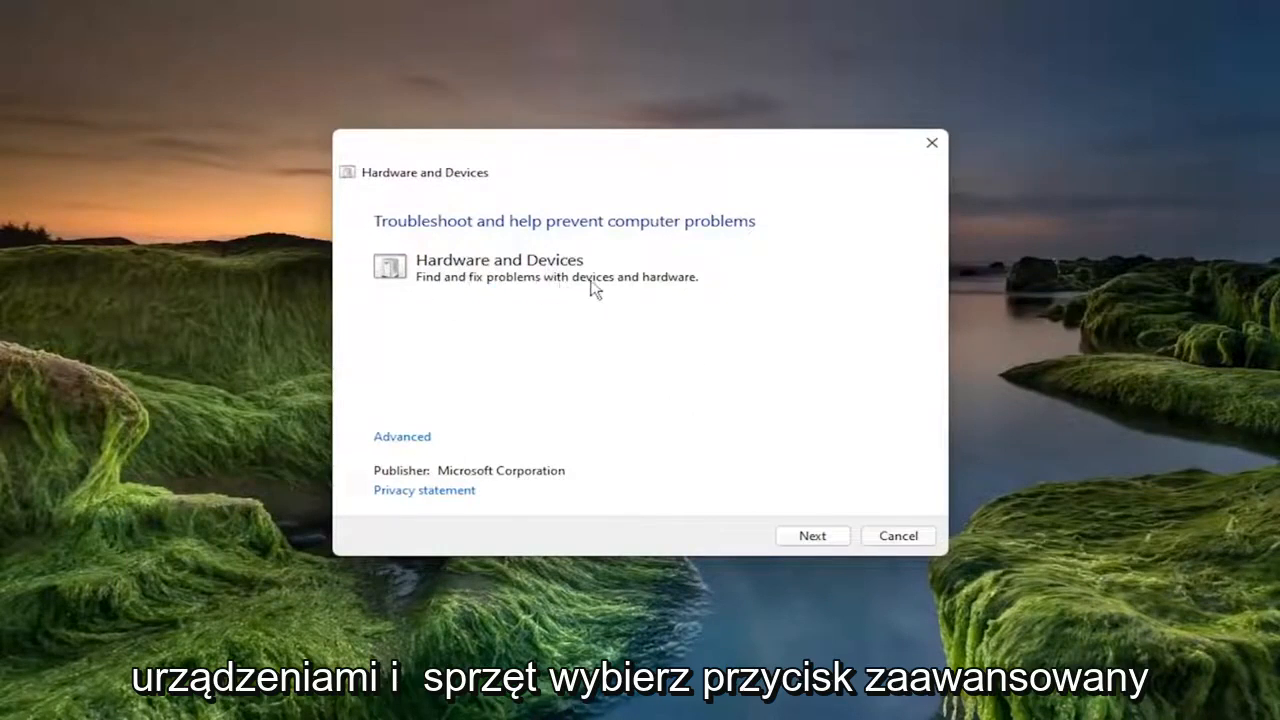
mouse_move(402, 436)
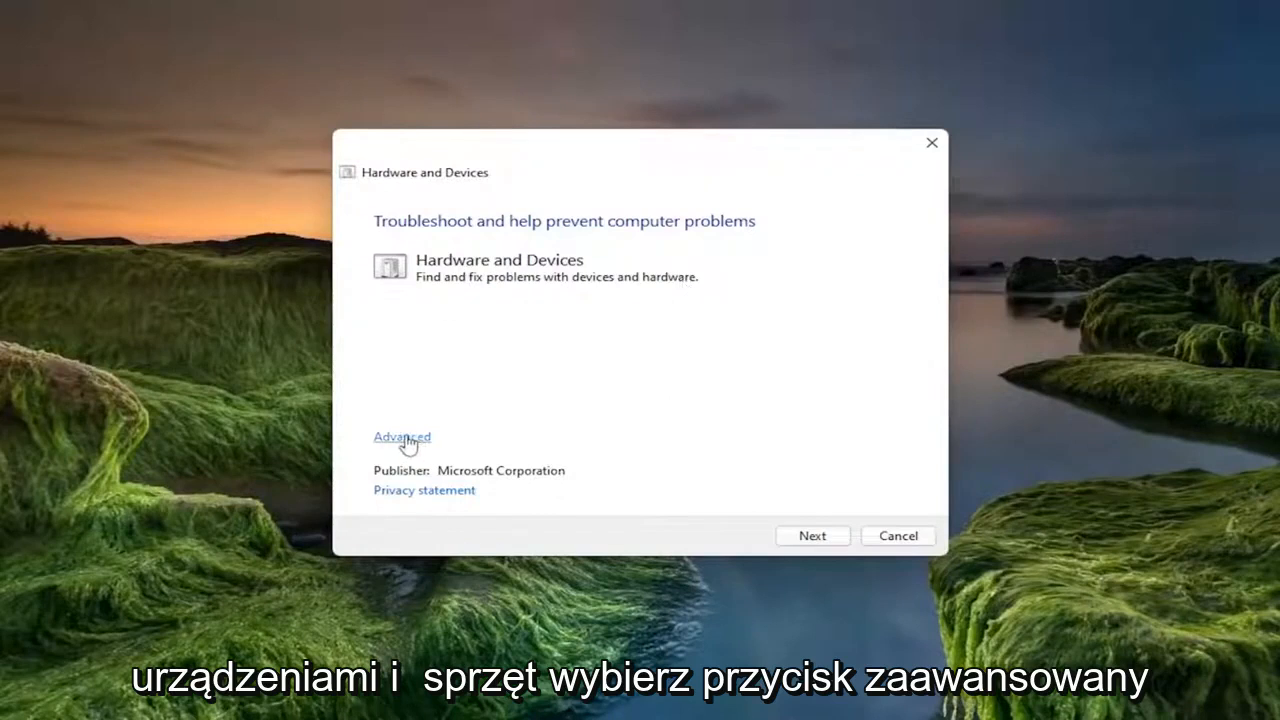
Run the Hardware and Devices scan with Apply repairs automatically enabled
left_click(401, 437)
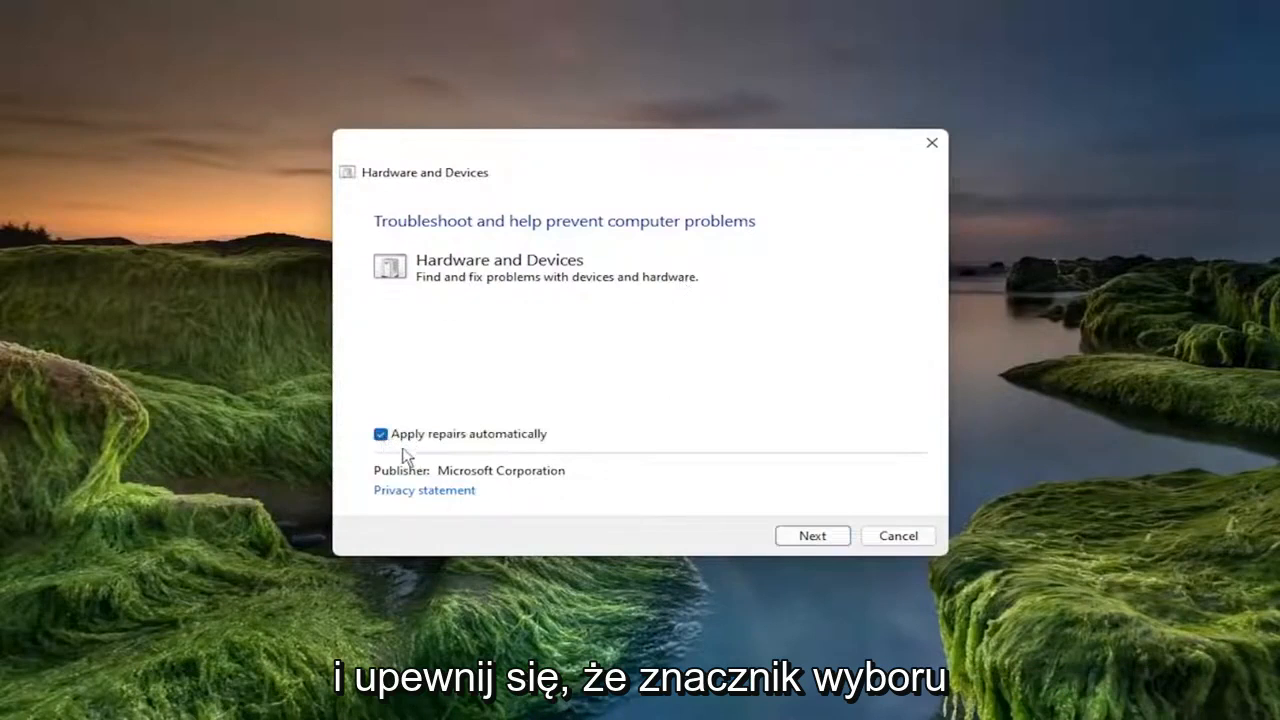
mouse_move(849, 534)
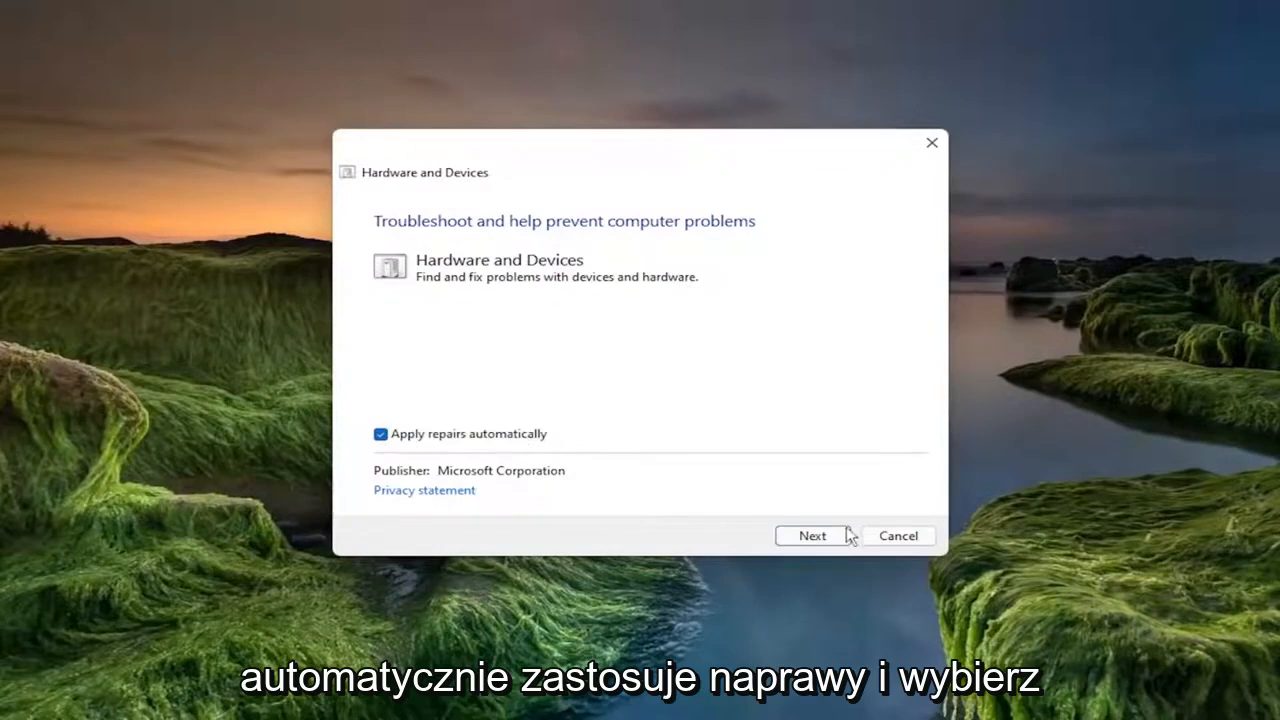
left_click(812, 535)
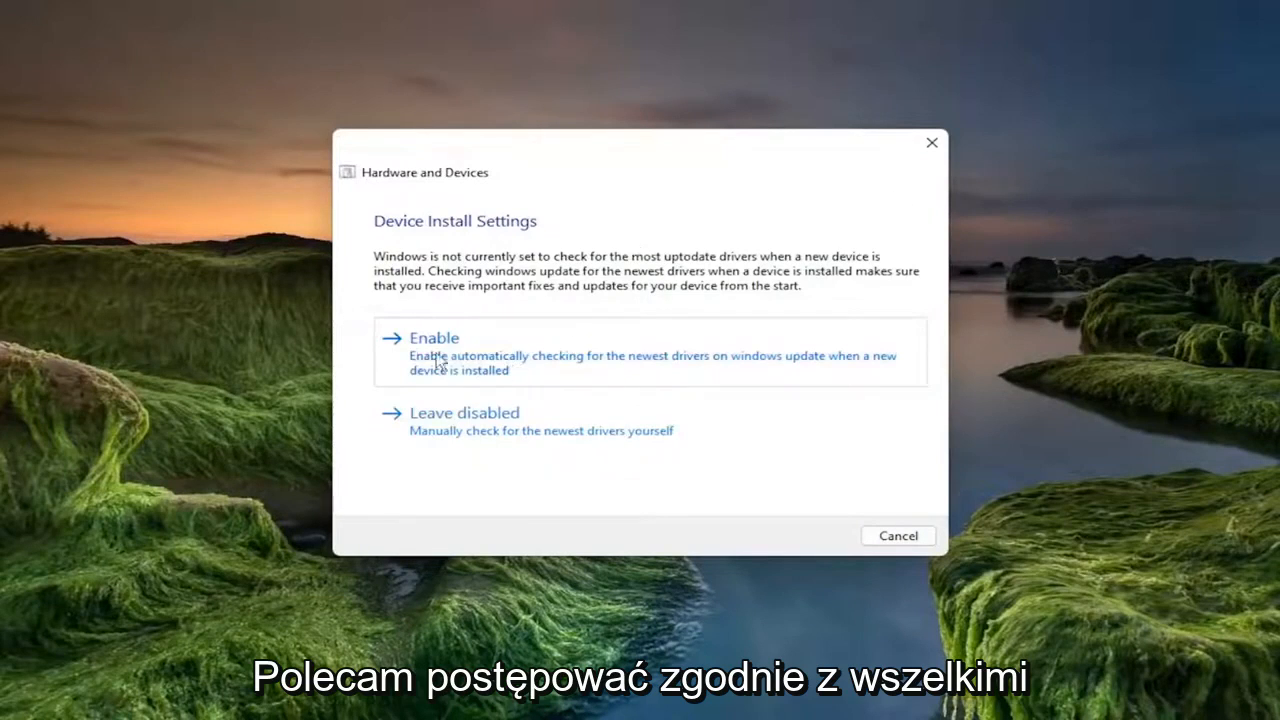
Enable automatic driver checks under Device Install Settings, then close the completed troubleshooter
left_click(435, 338)
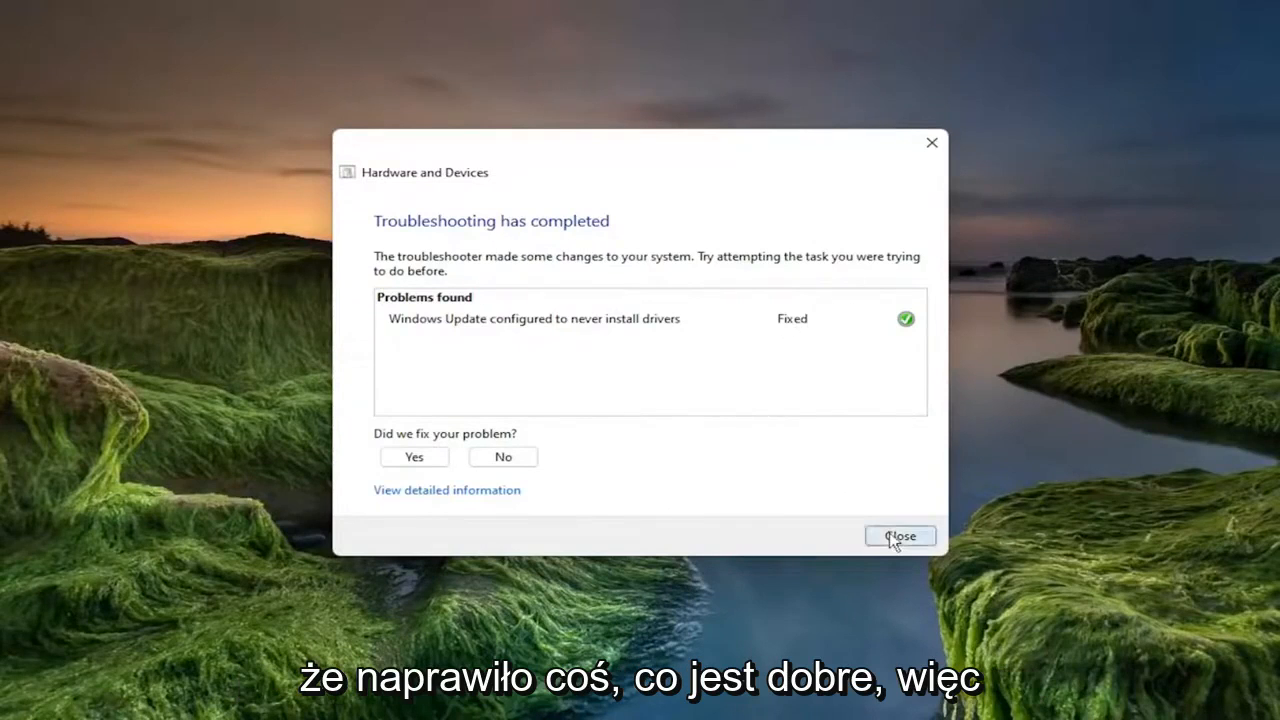
left_click(898, 536)
type("p")
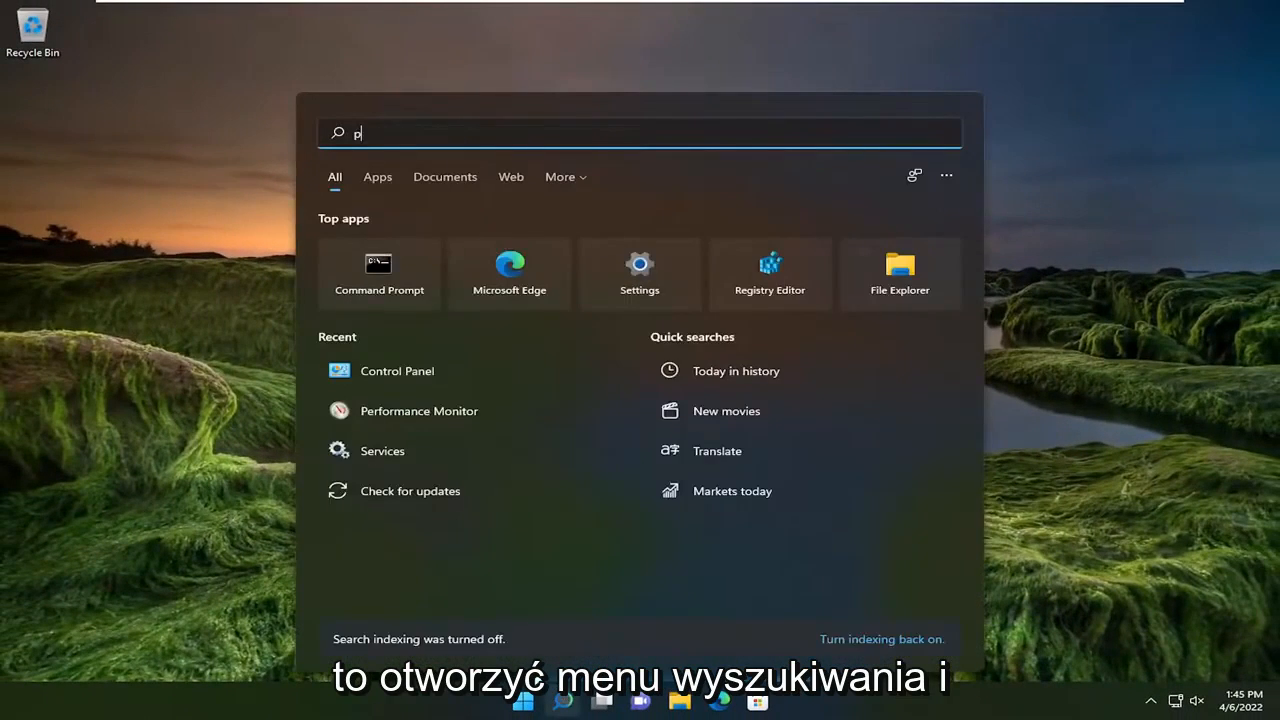
Search 'power' and launch Edit power plan for the Balanced plan
type("ower")
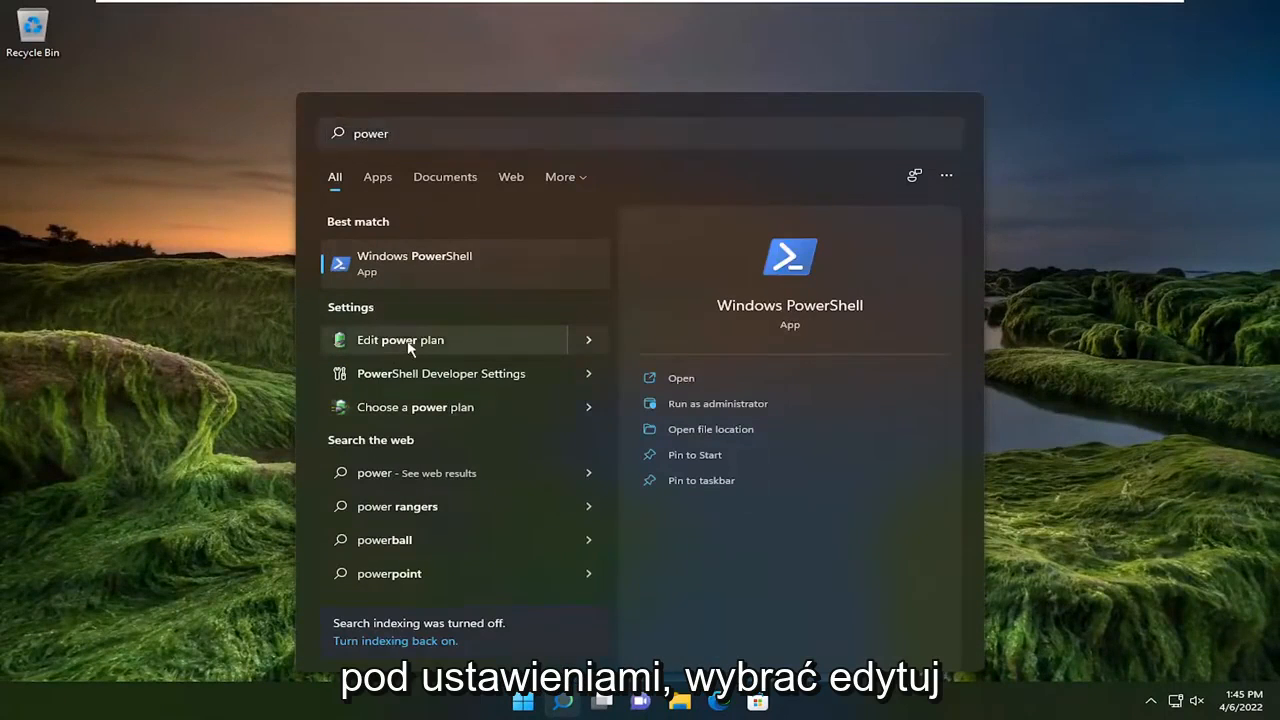
left_click(400, 339)
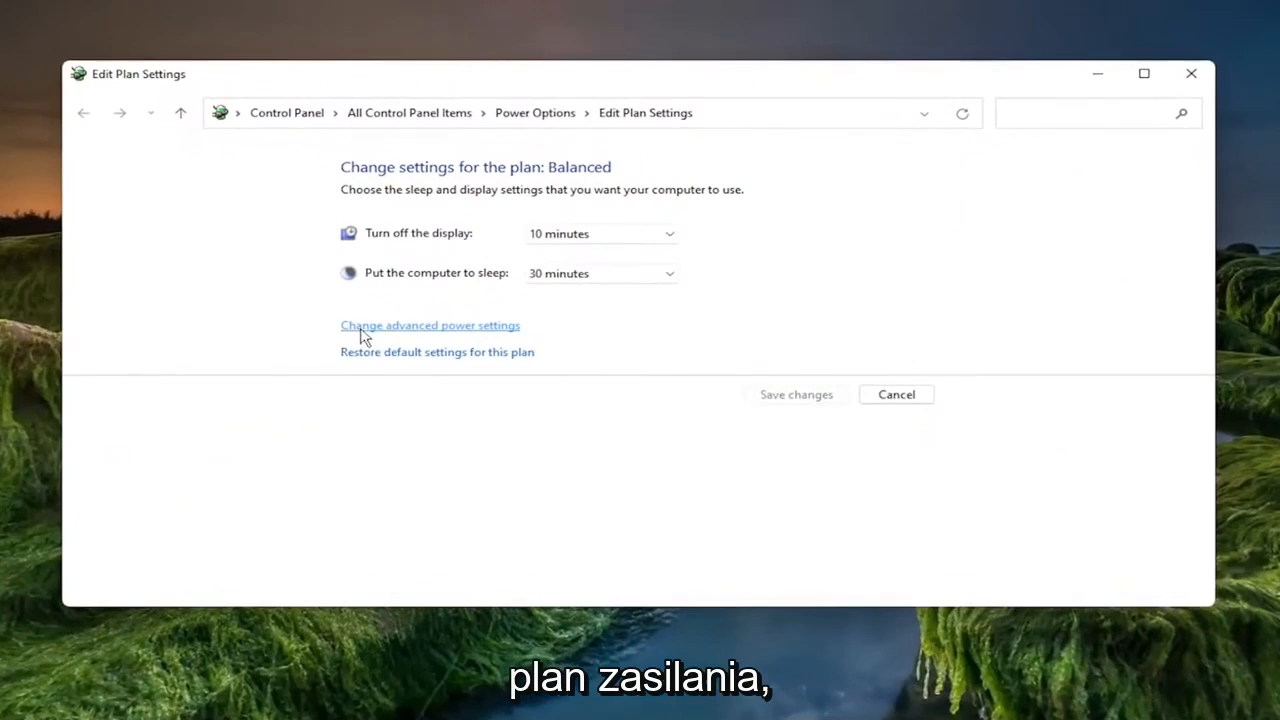
mouse_move(415, 333)
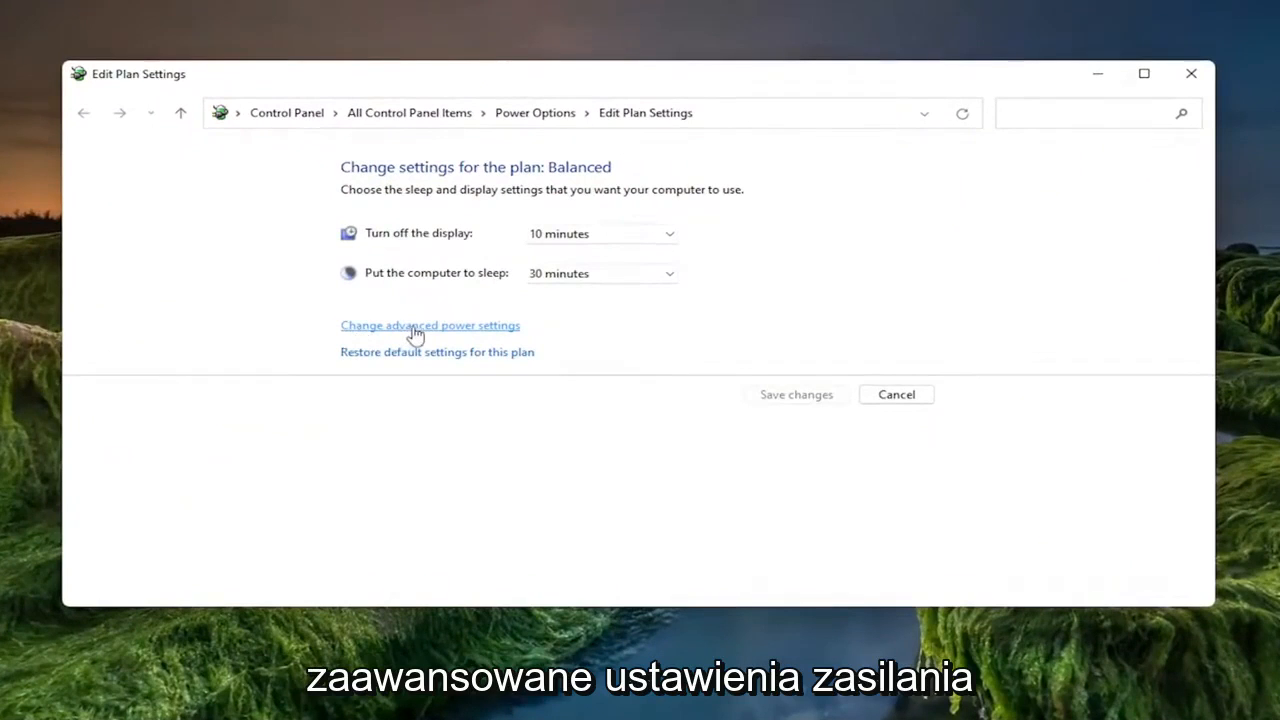
Set USB selective suspend to Disabled in advanced power settings and apply with OK
left_click(430, 325)
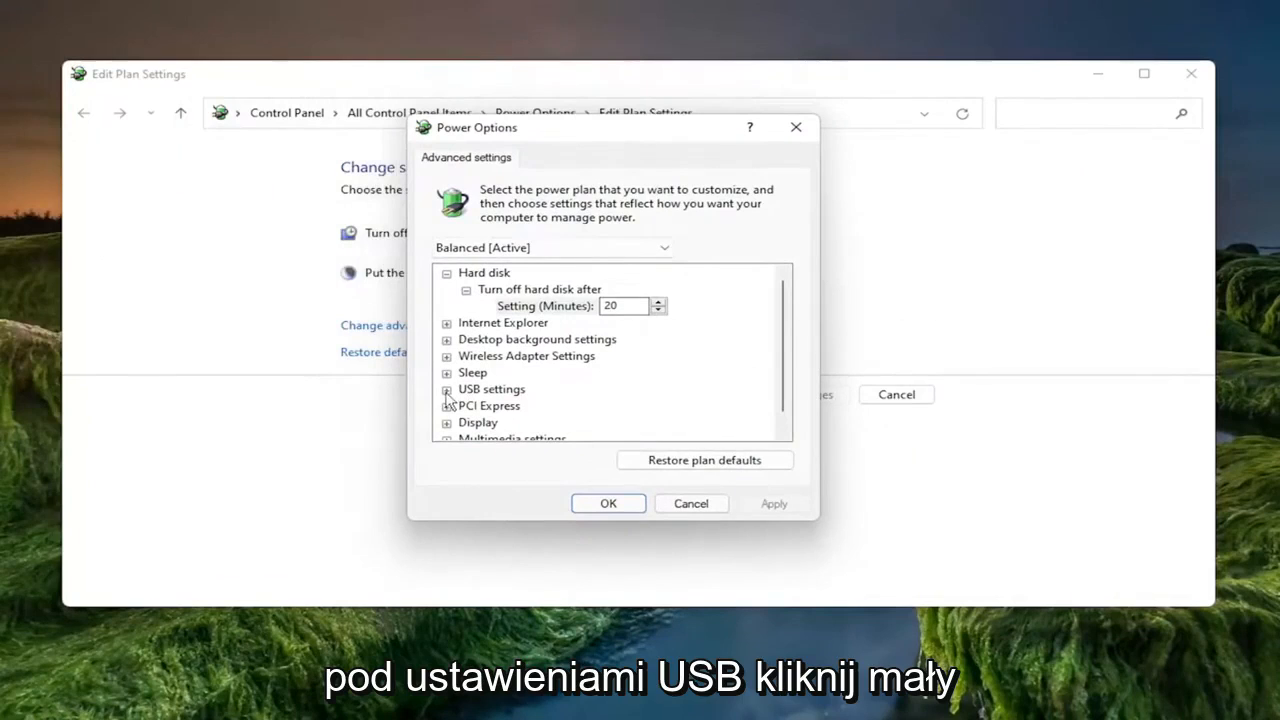
left_click(446, 389)
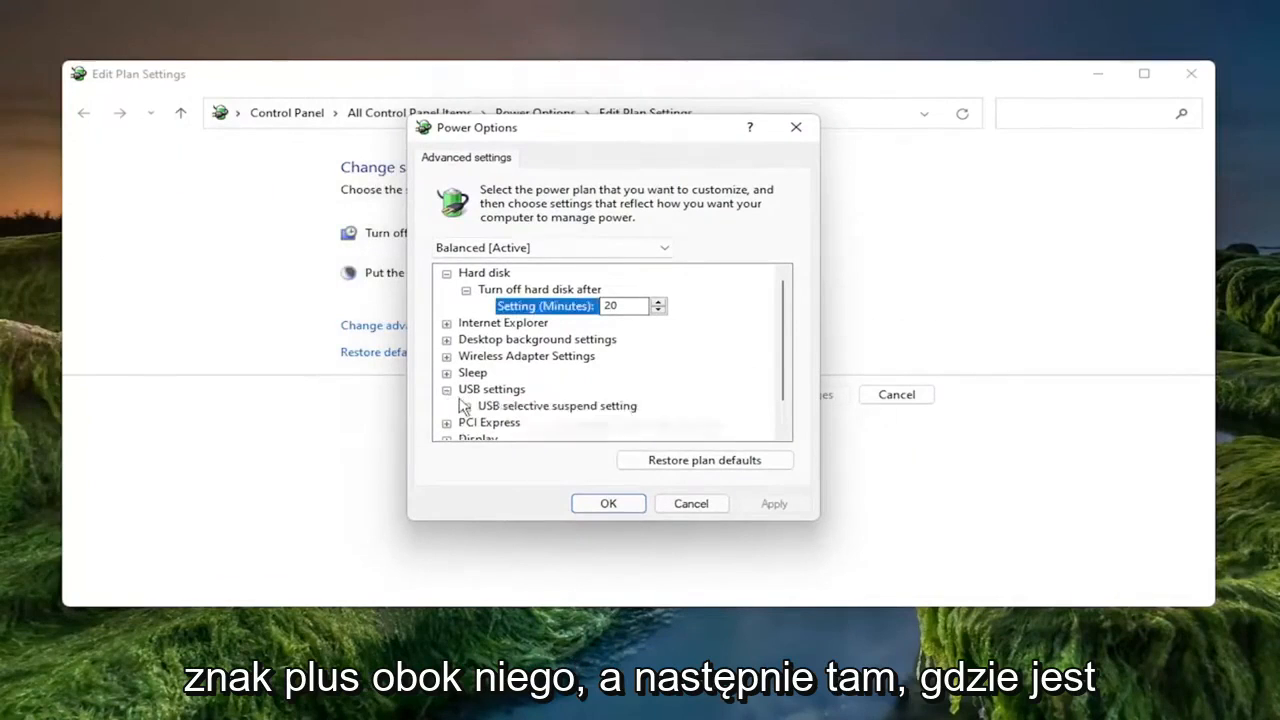
mouse_move(520, 405)
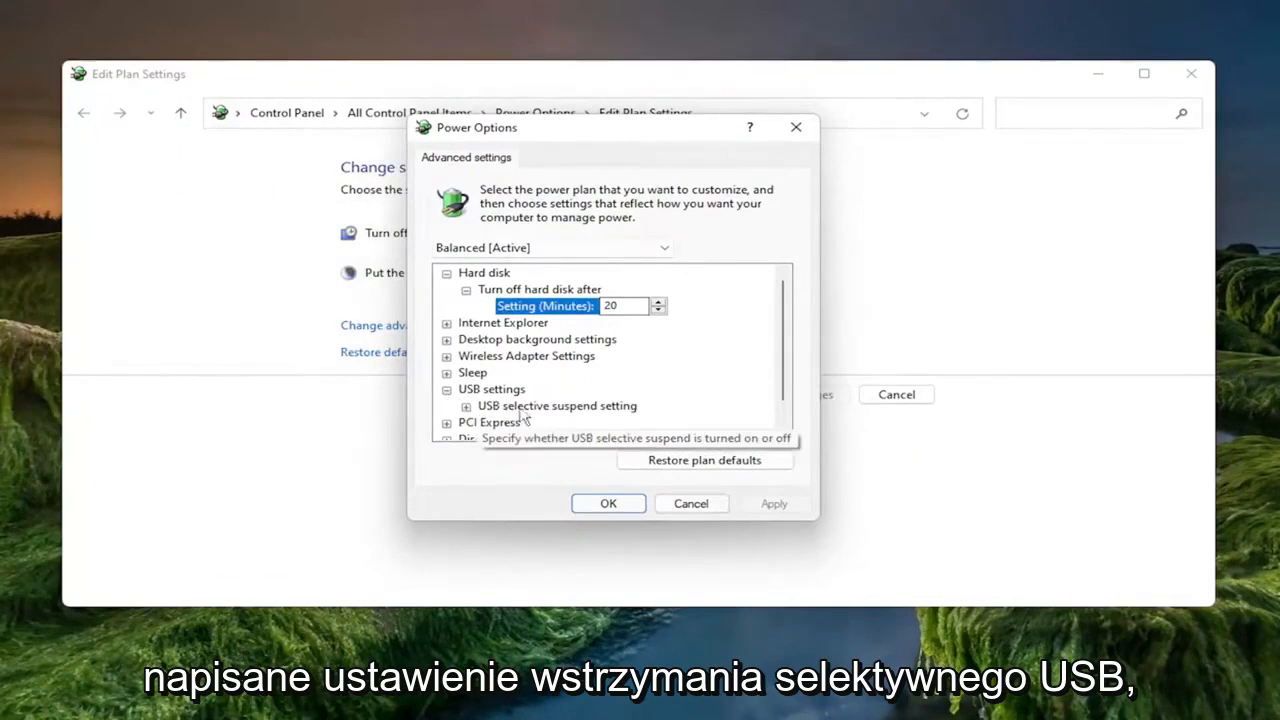
left_click(466, 406)
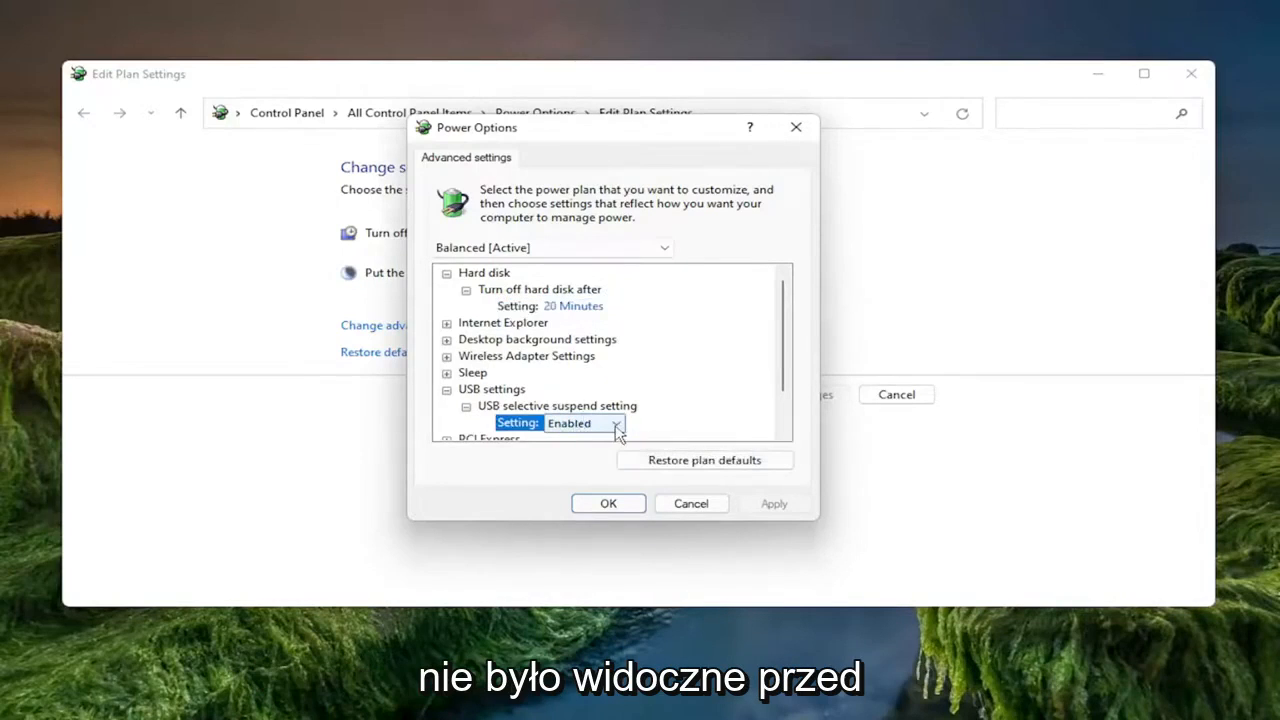
left_click(615, 422)
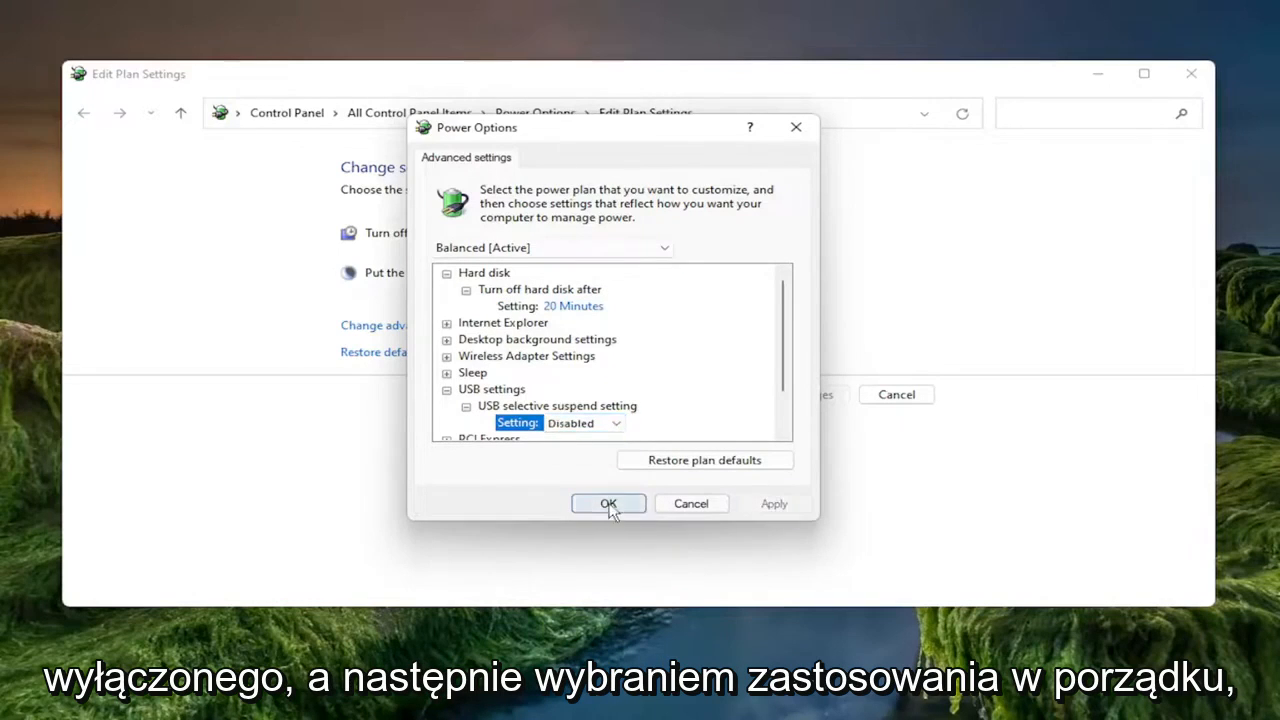
left_click(608, 503)
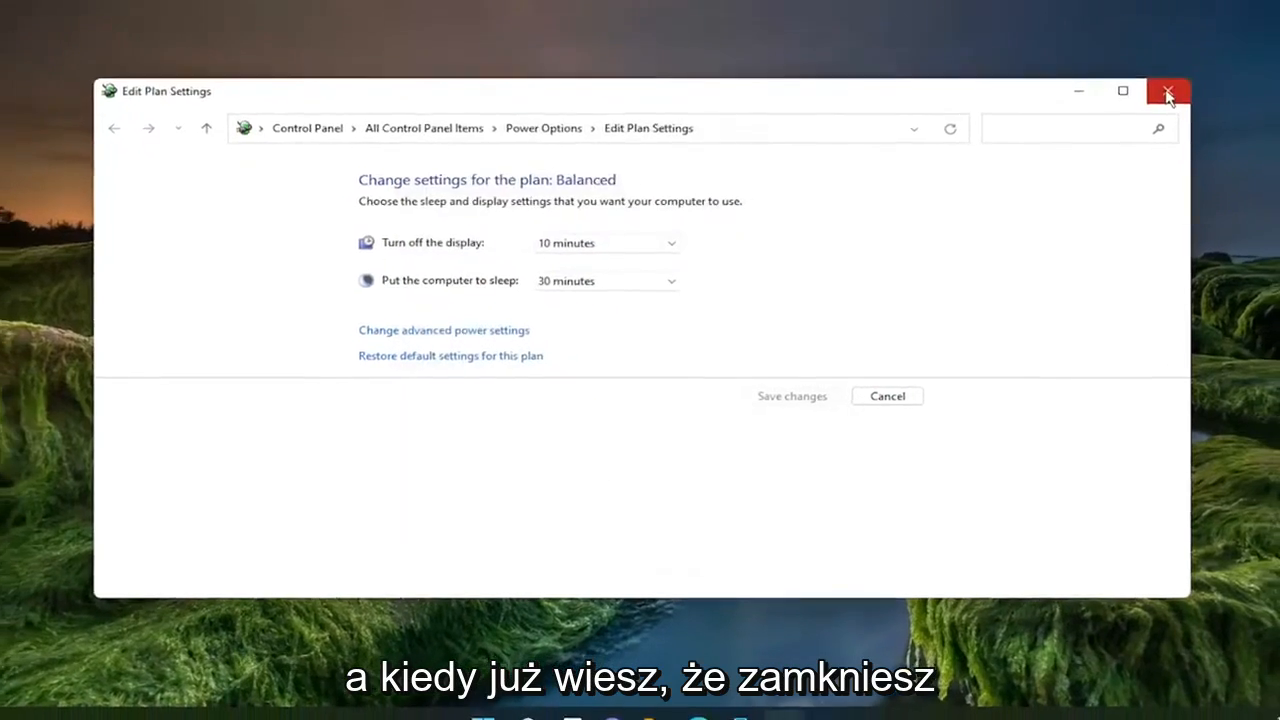